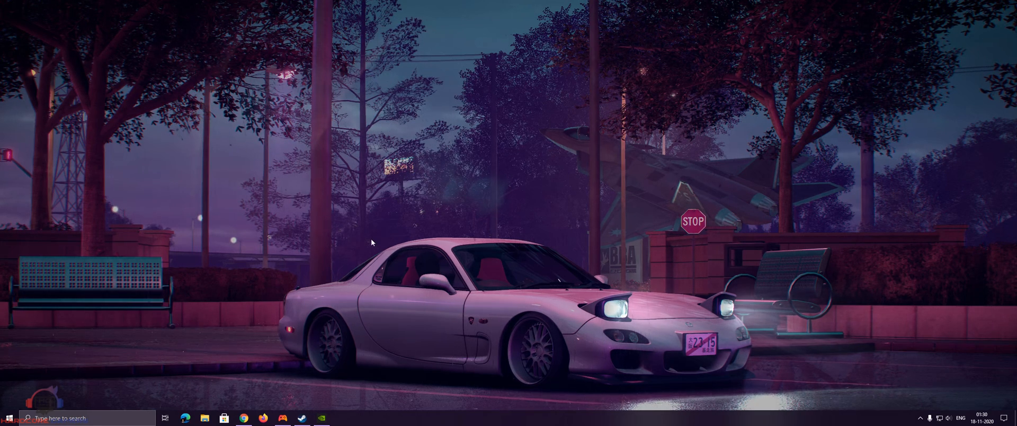
mouse_move(318, 339)
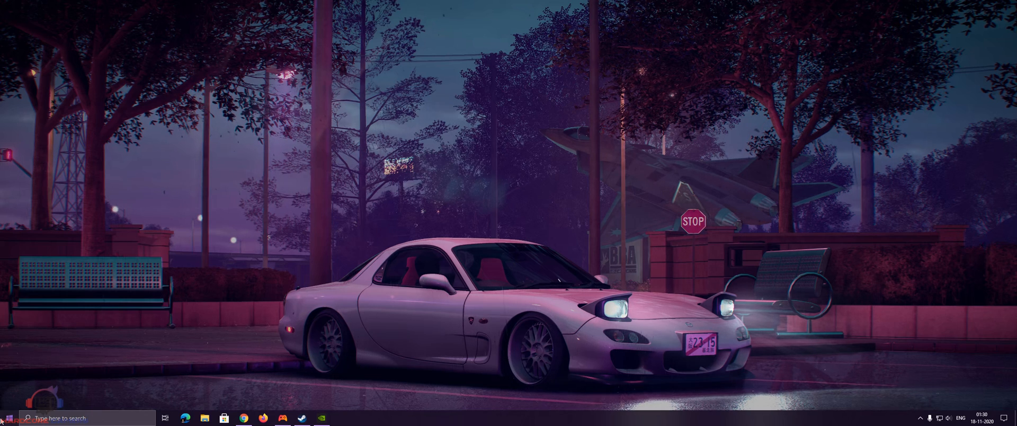
- Launch Xbox Console Companion from the Start menu
left_click(9, 417)
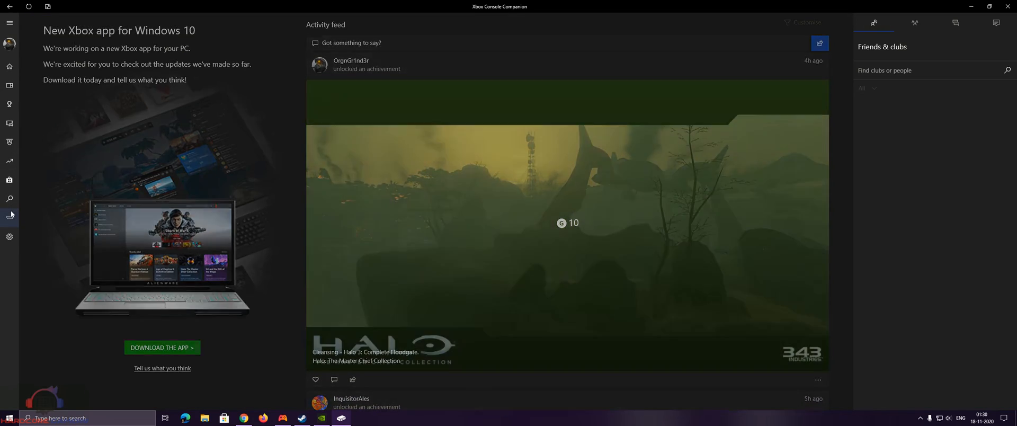
- Connect to the XBOX console, try Stream, and dismiss the 'streaming turned off' message
left_click(10, 217)
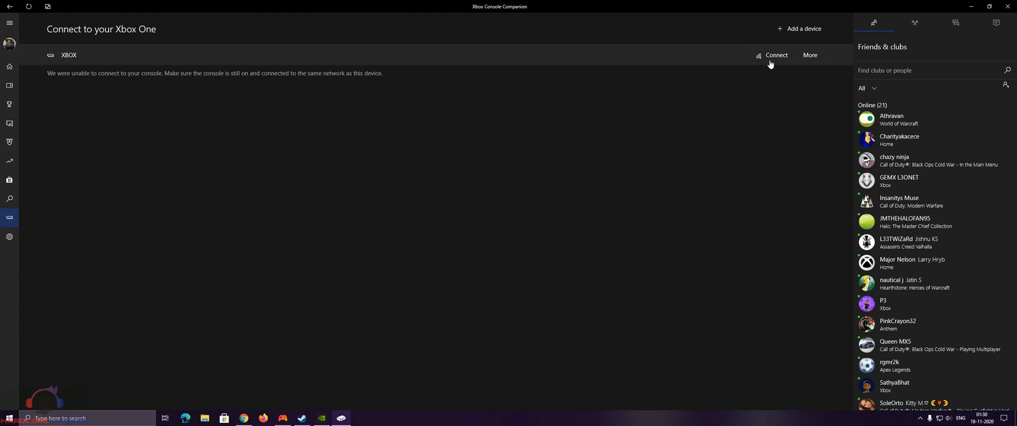
left_click(776, 55)
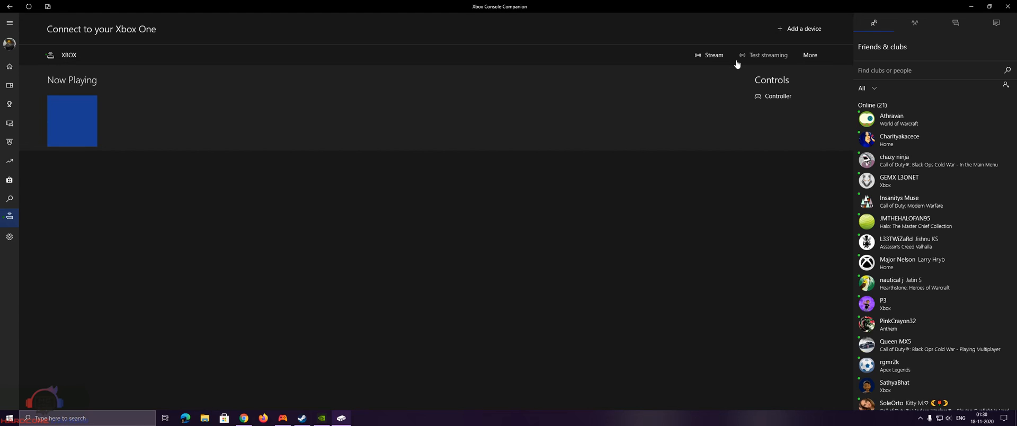
left_click(768, 55)
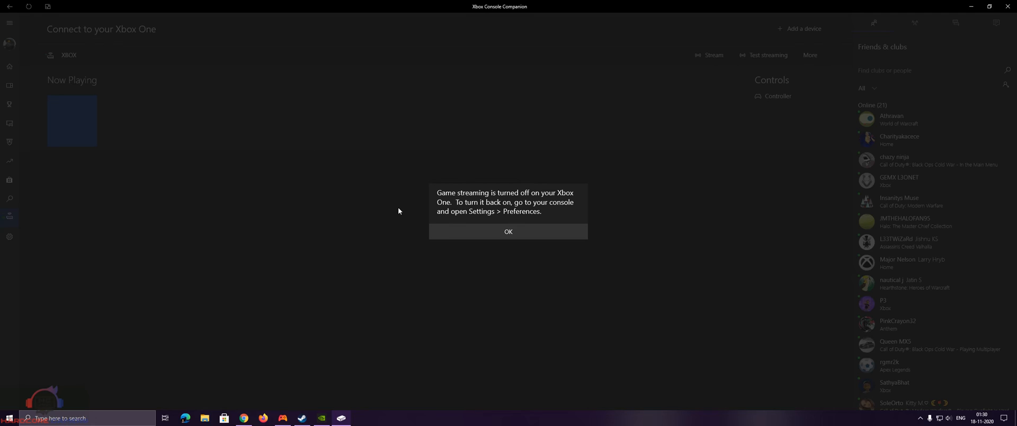
left_click(508, 231)
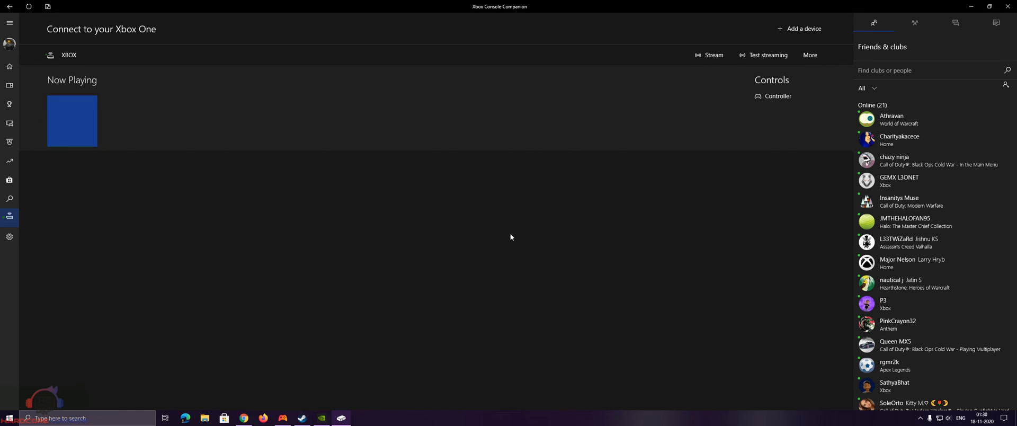
mouse_move(591, 96)
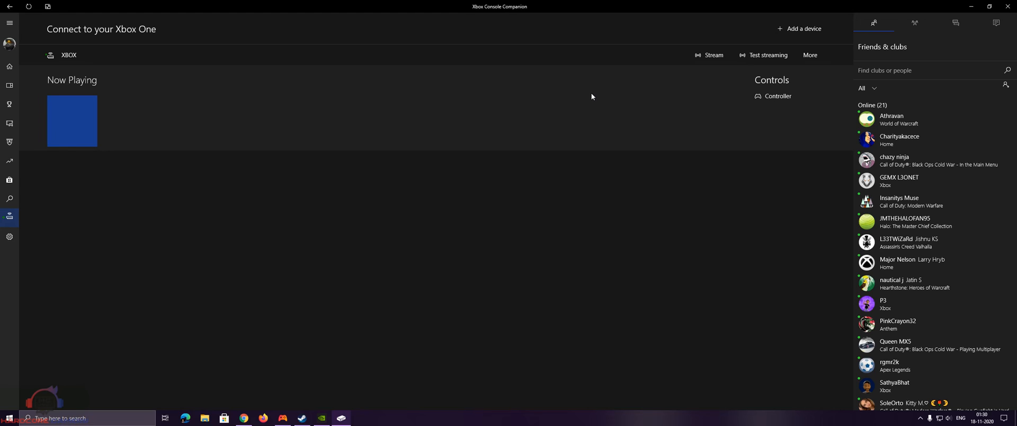
mouse_move(545, 89)
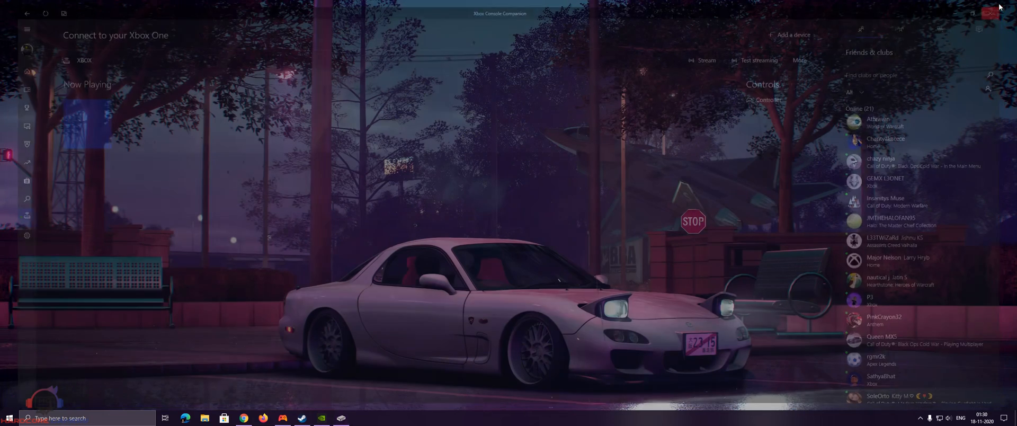
- Close the Companion app and follow the Reddit post's store.rg-adguard.net link in Chrome
left_click(989, 13)
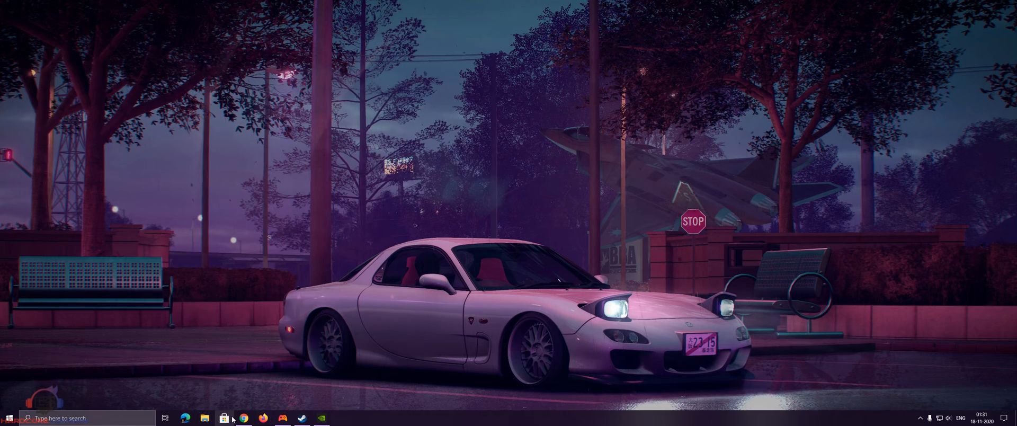
left_click(243, 418)
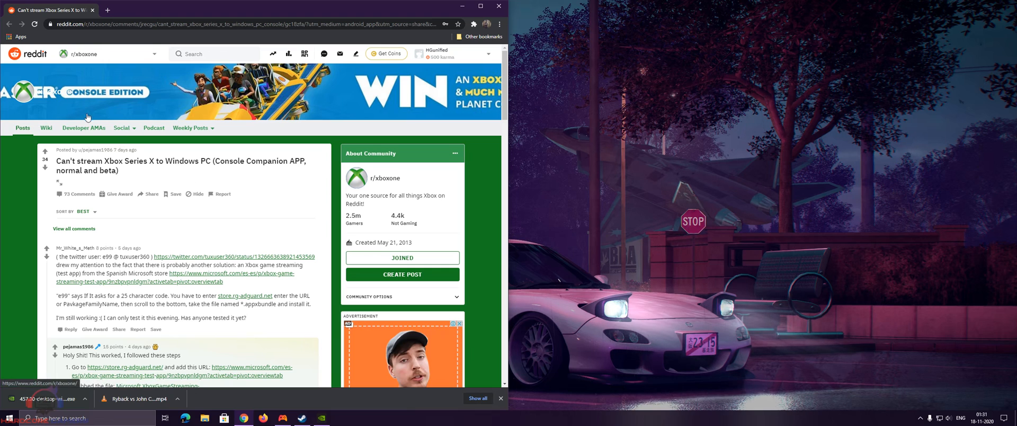
mouse_move(240, 285)
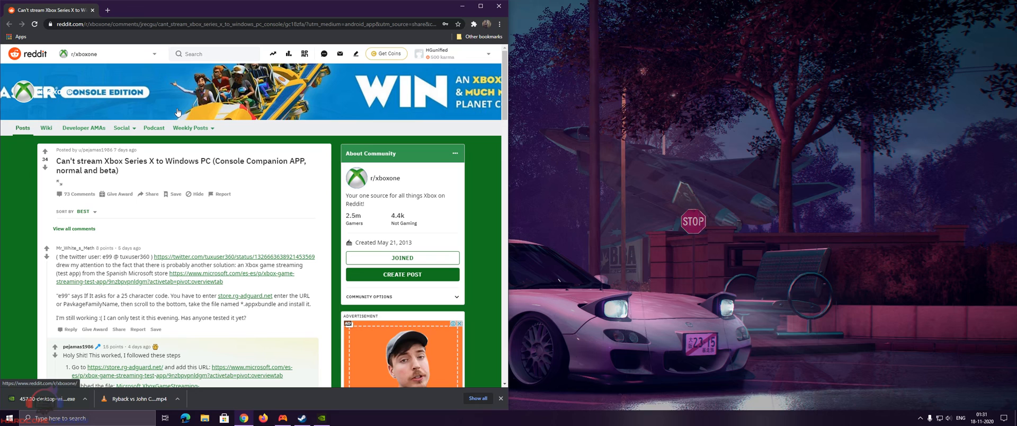
scroll("down", 3)
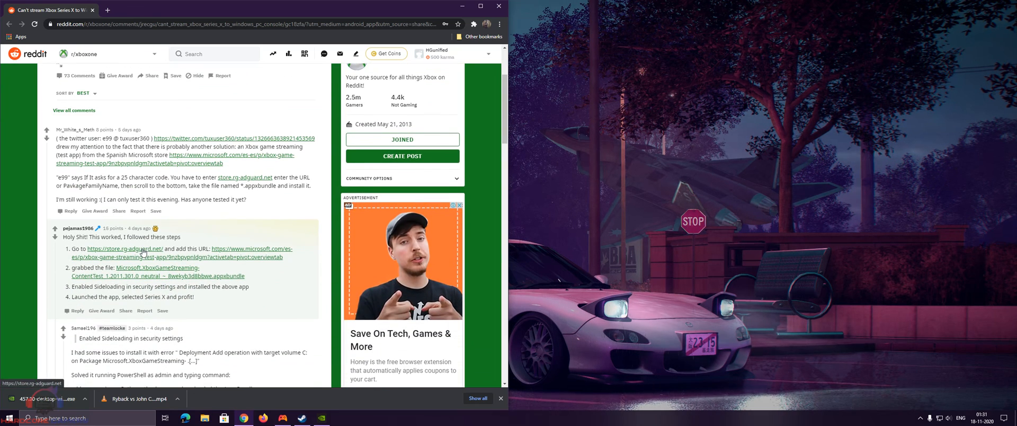
left_click(123, 249)
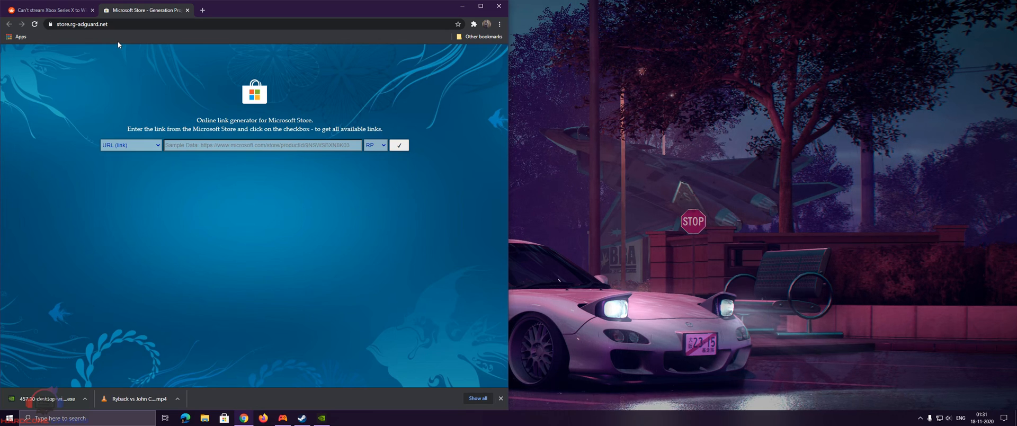
mouse_move(226, 92)
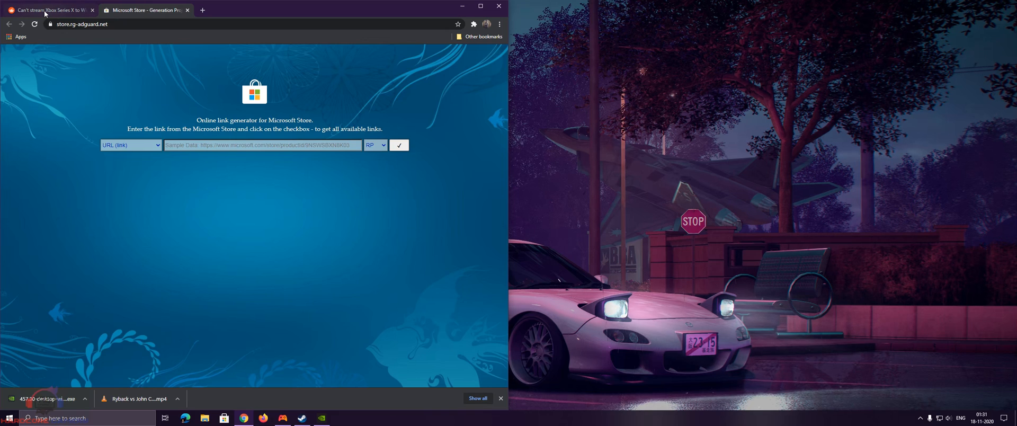
- Copy the test app's Microsoft Store link from the Reddit post
left_click(49, 9)
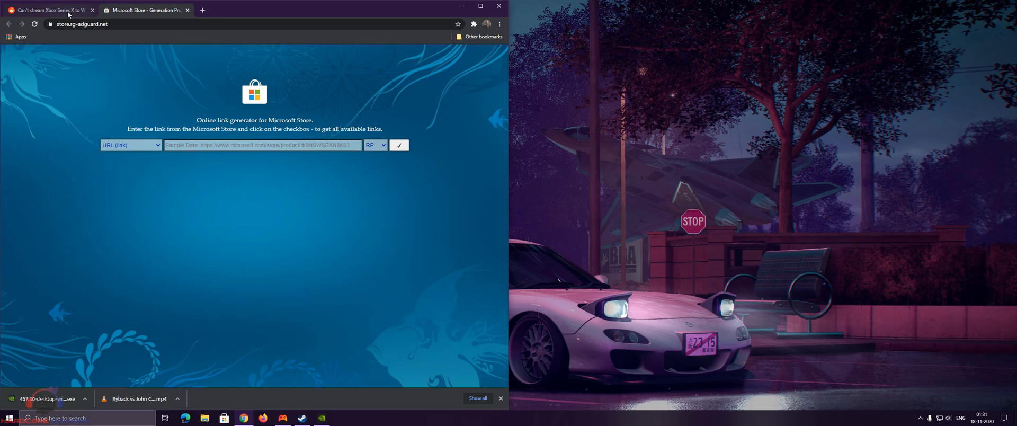
left_click(49, 10)
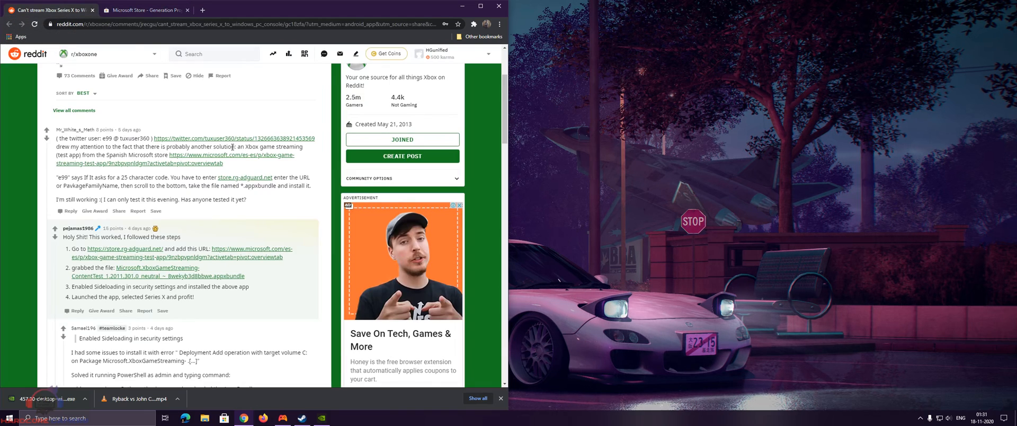
right_click(253, 252)
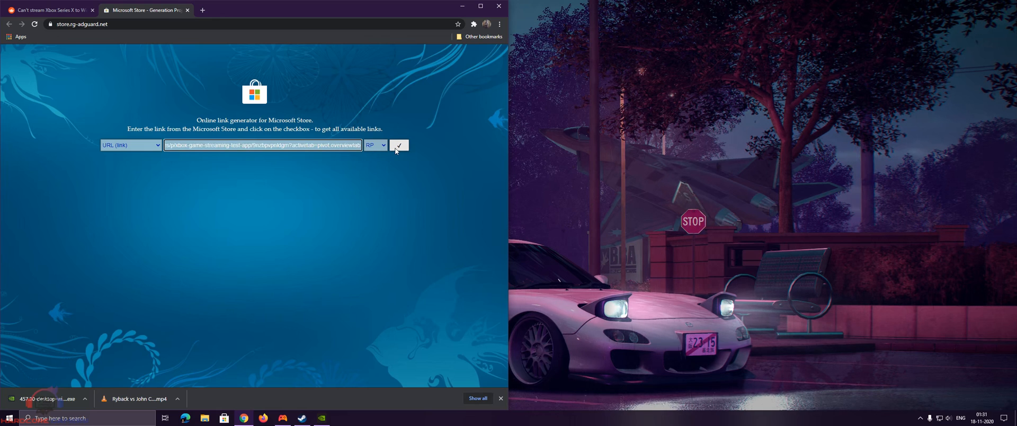
- Generate the package links, download the XboxGameStreaming appxbundle, and open File Explorer
left_click(398, 145)
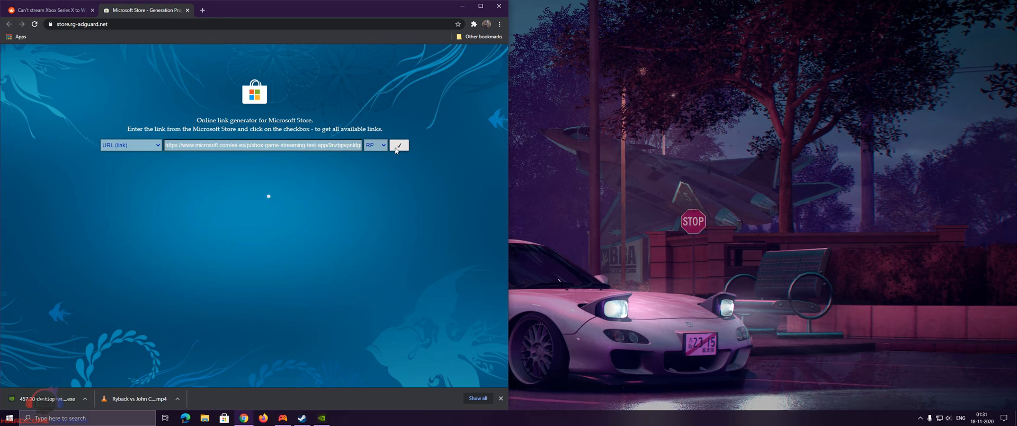
left_click(399, 145)
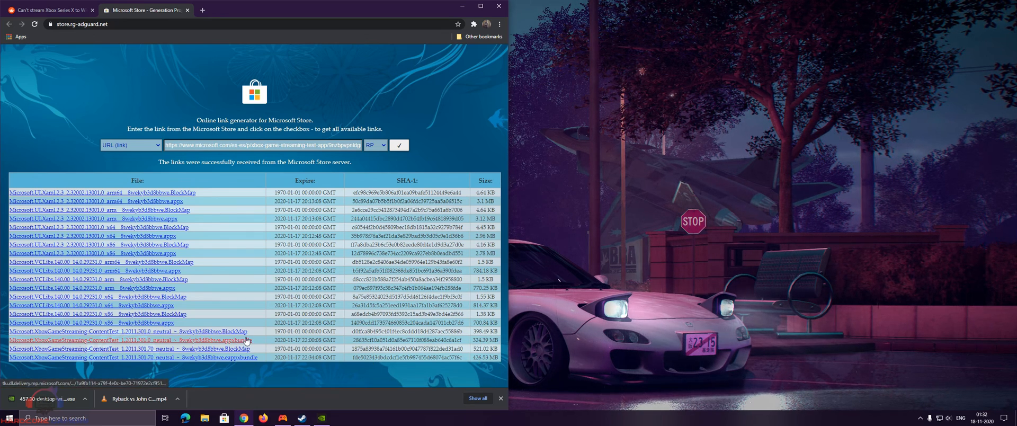
left_click(130, 331)
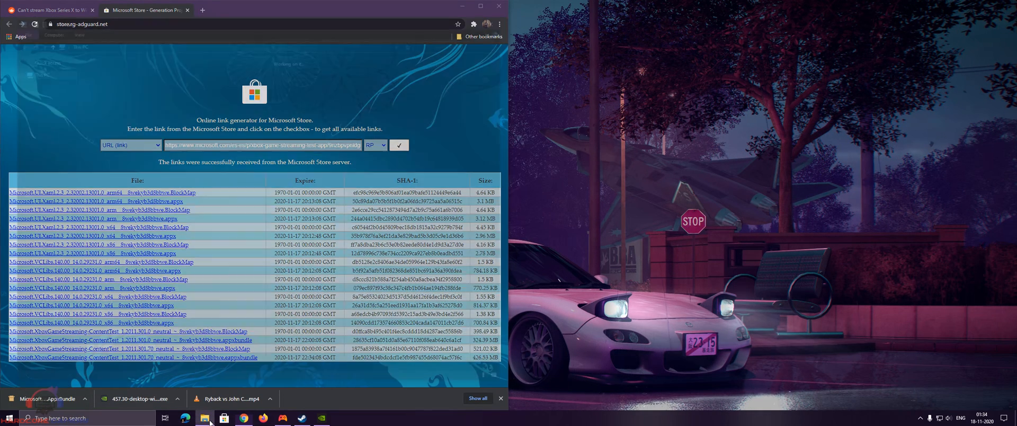
left_click(203, 417)
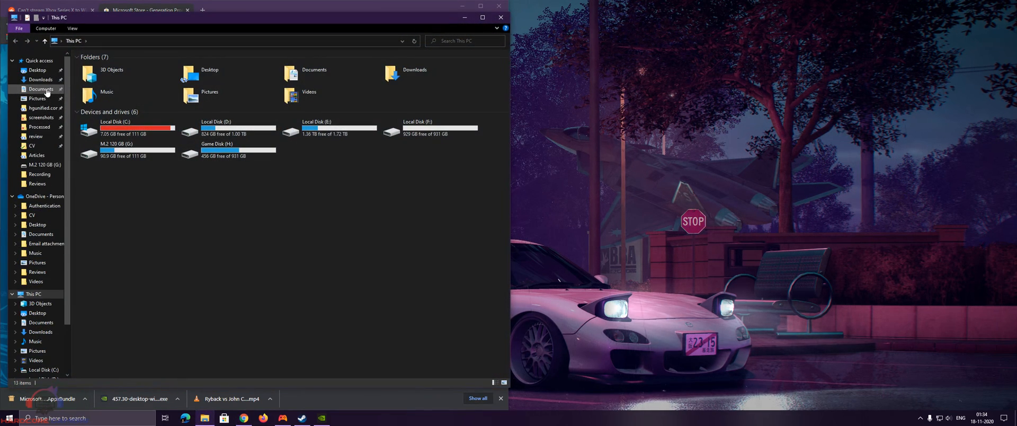
- Open the Microsoft.XboxGameStreaming appxbundle from the Downloads folder
left_click(41, 79)
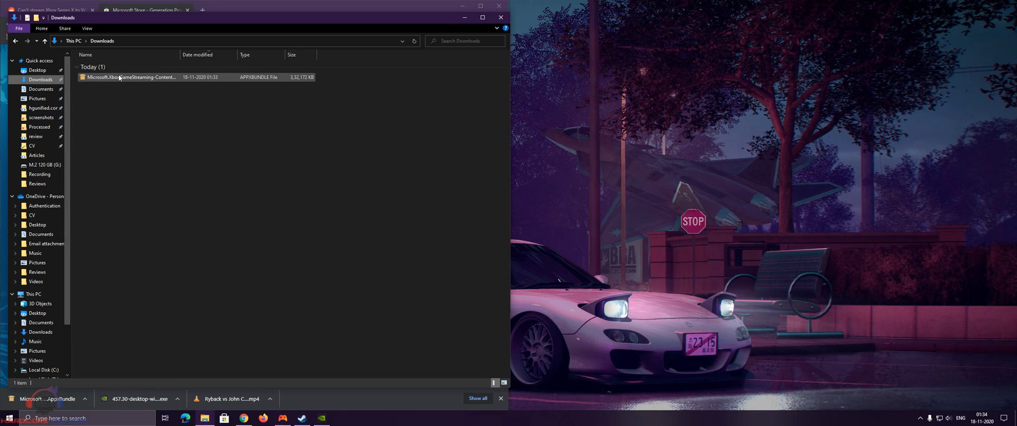
mouse_move(130, 77)
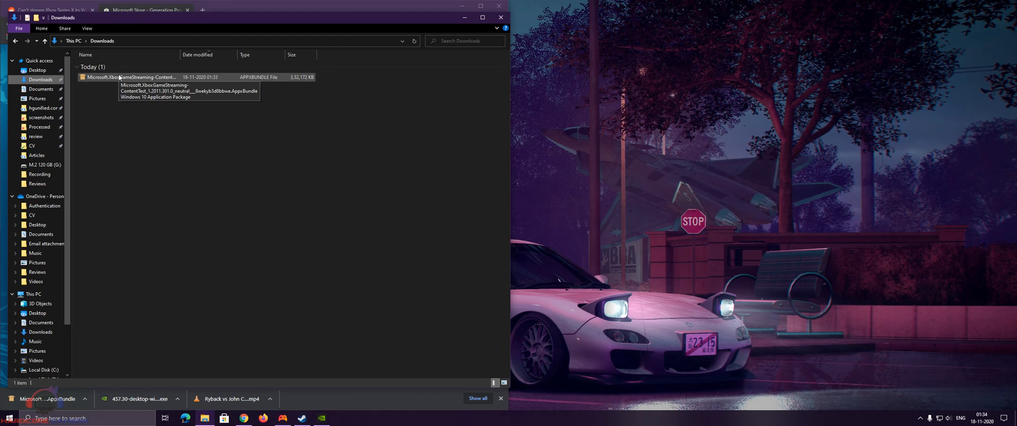
double_click(131, 77)
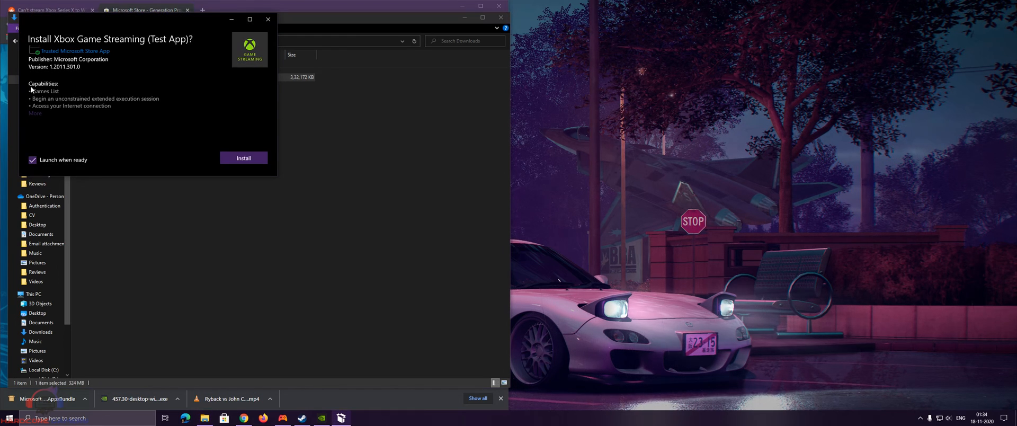
- Install Xbox Game Streaming (Test App) and launch it from App Installer
left_click(244, 158)
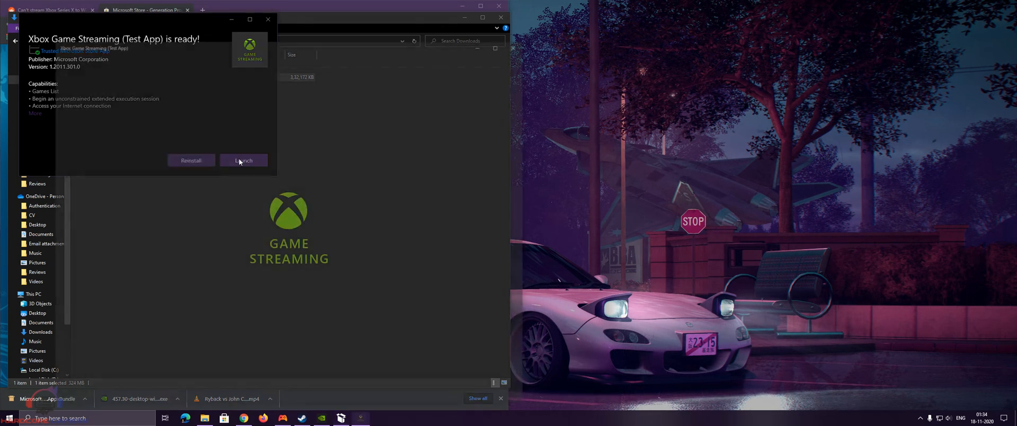
left_click(243, 160)
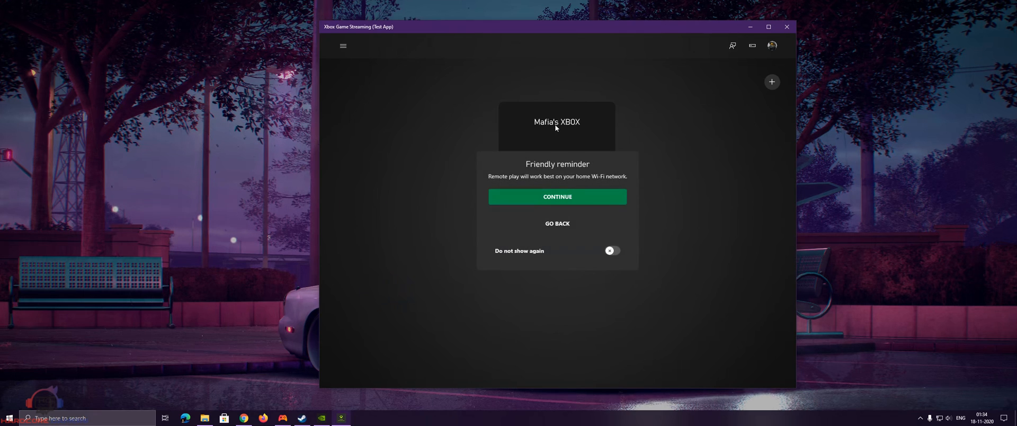
- Continue past the Wi-Fi reminder and browse the console's 20-game library
left_click(557, 196)
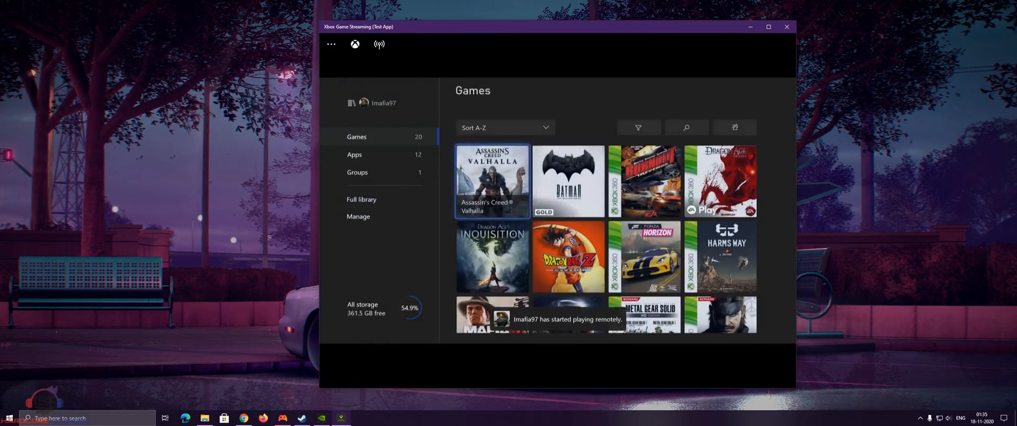
scroll("down", 3)
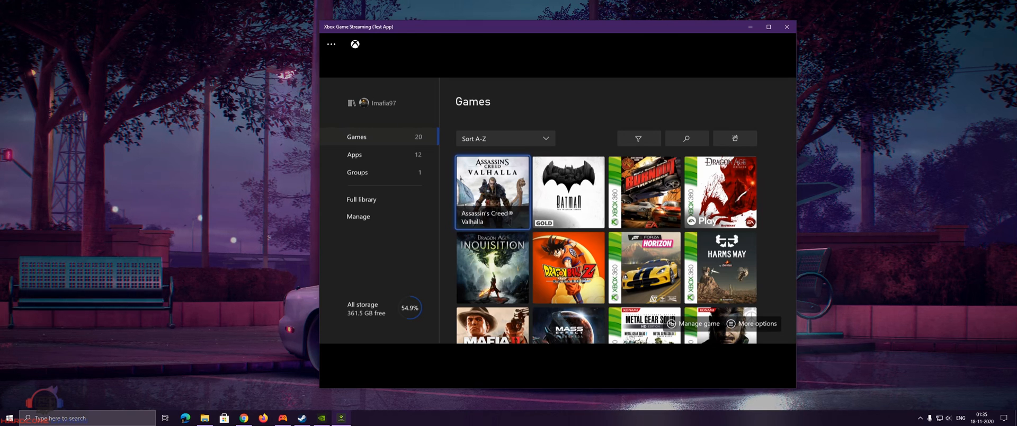
left_click(644, 192)
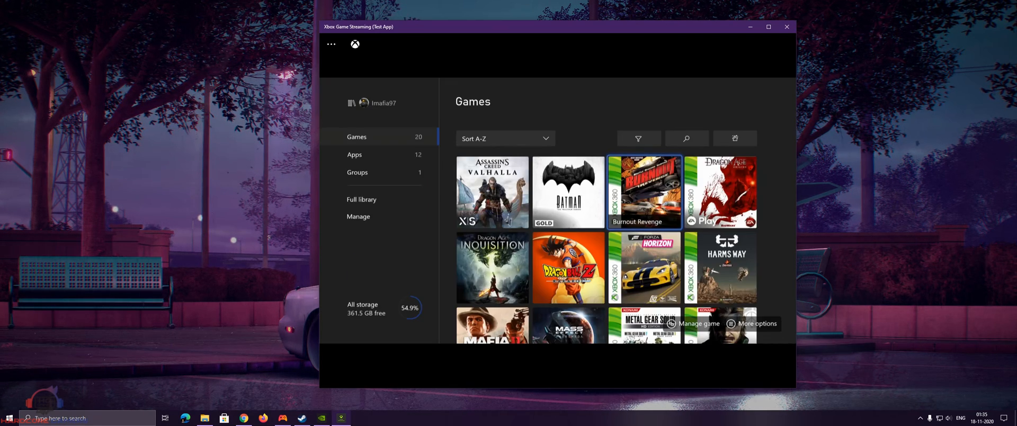
left_click(644, 267)
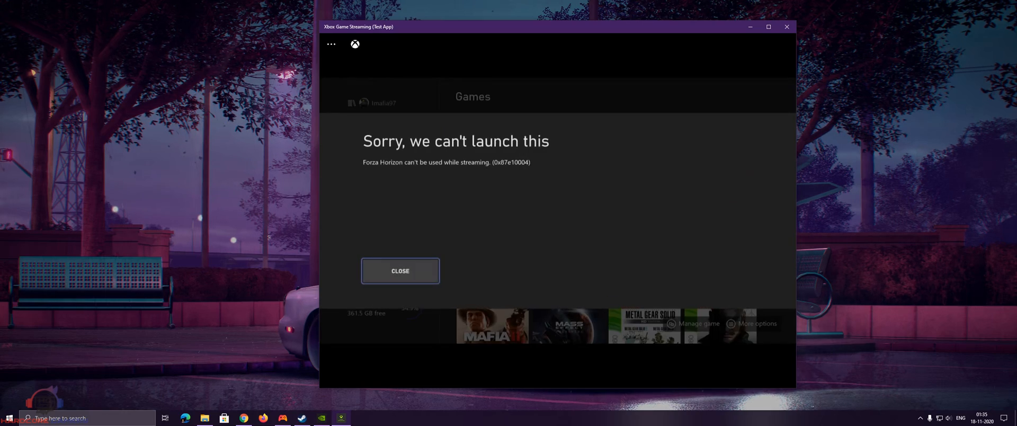
left_click(400, 270)
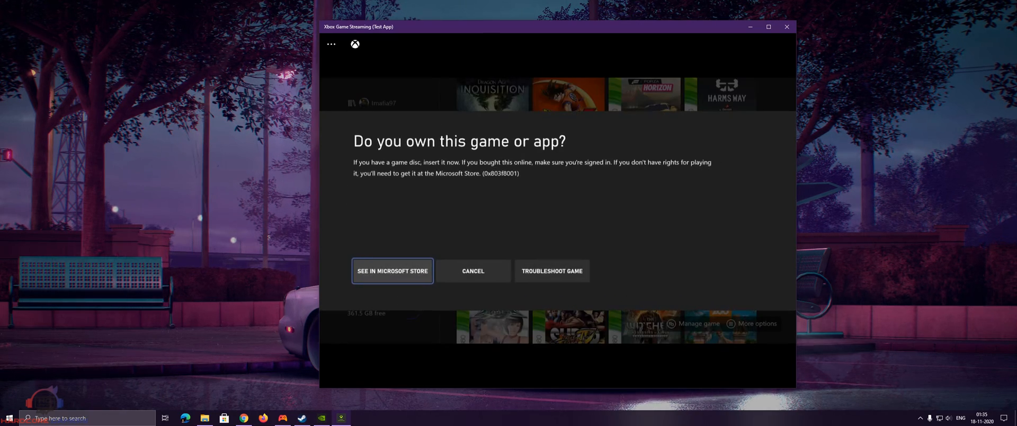
left_click(472, 270)
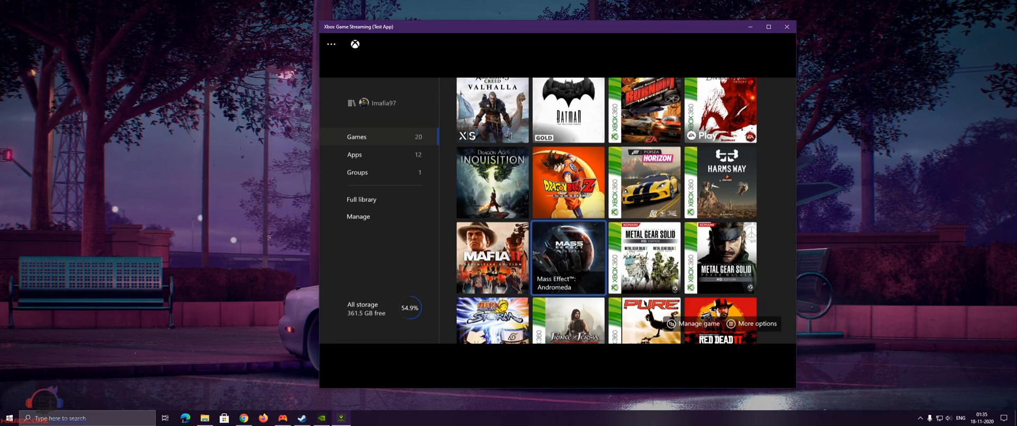
mouse_move(492, 258)
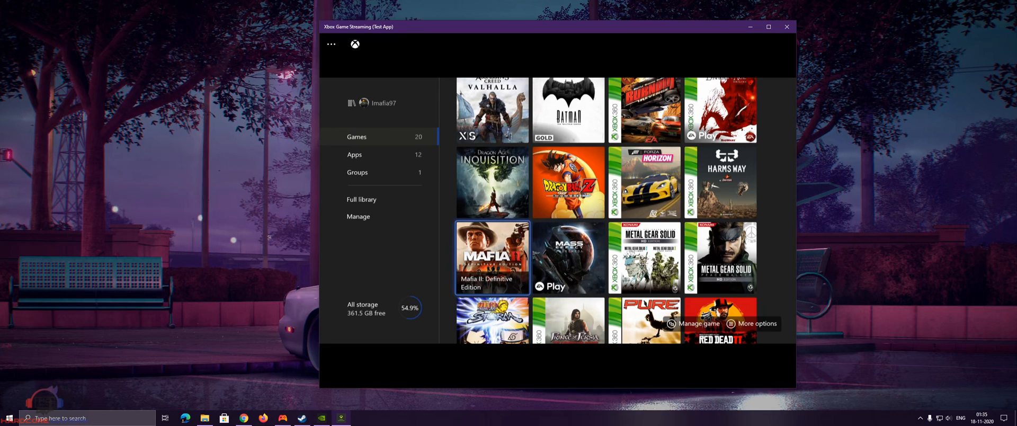
- Start Mafia II: Definitive Edition, then return via My games & apps > See all
left_click(491, 257)
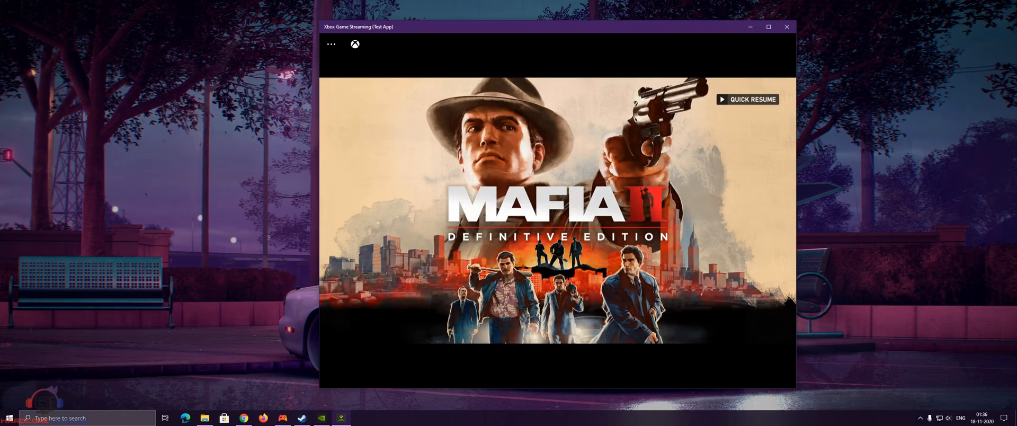
left_click(746, 99)
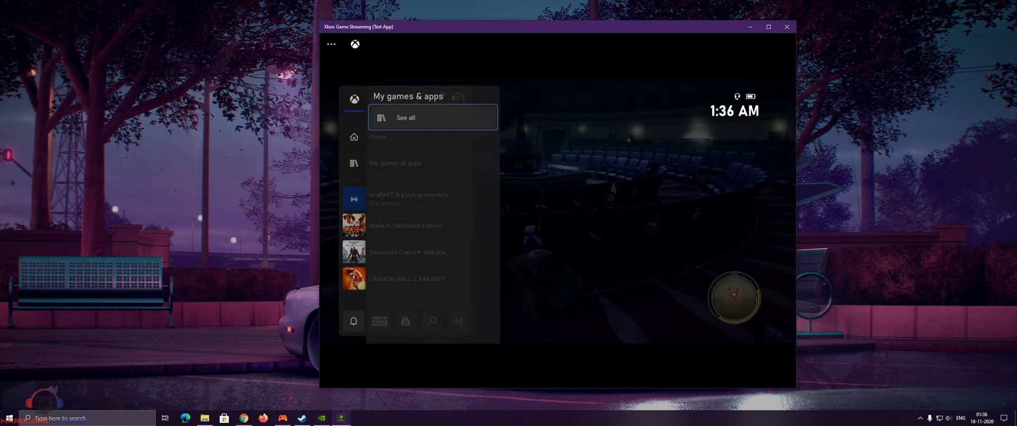
left_click(405, 117)
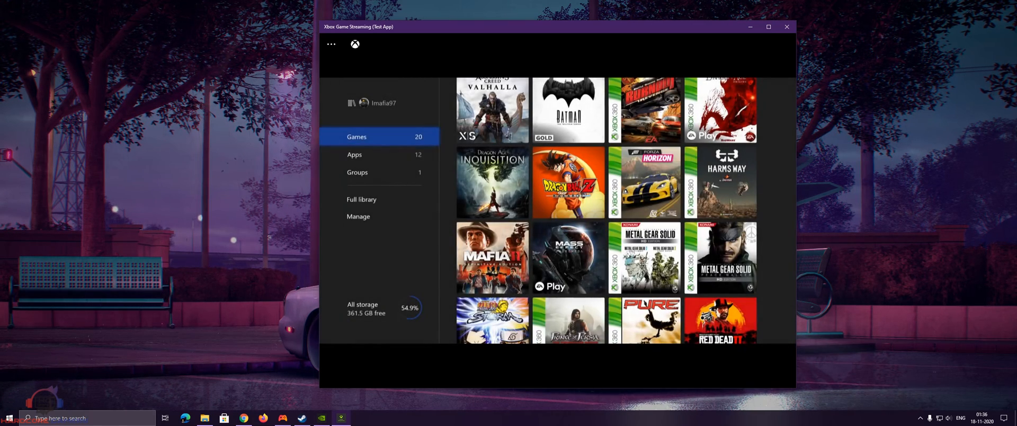
mouse_move(491, 182)
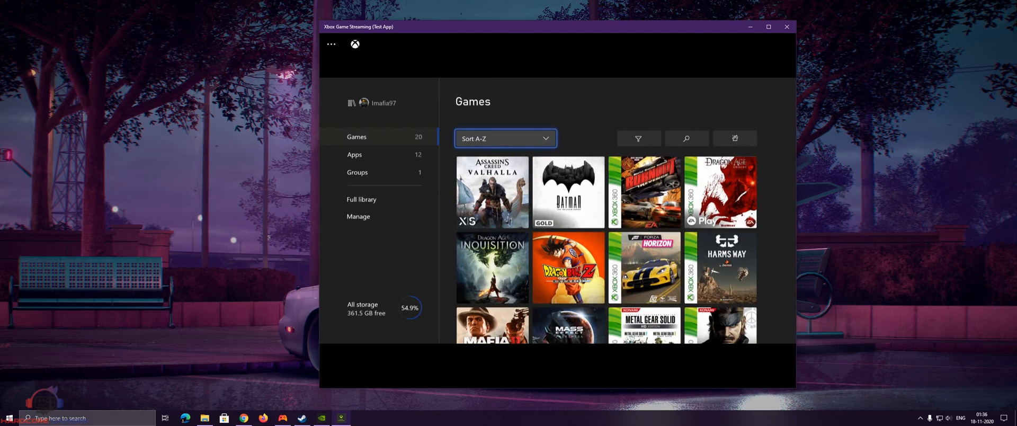
- Choose Stop streaming, acknowledge 'Remote play stopped', and return to the console list
left_click(492, 191)
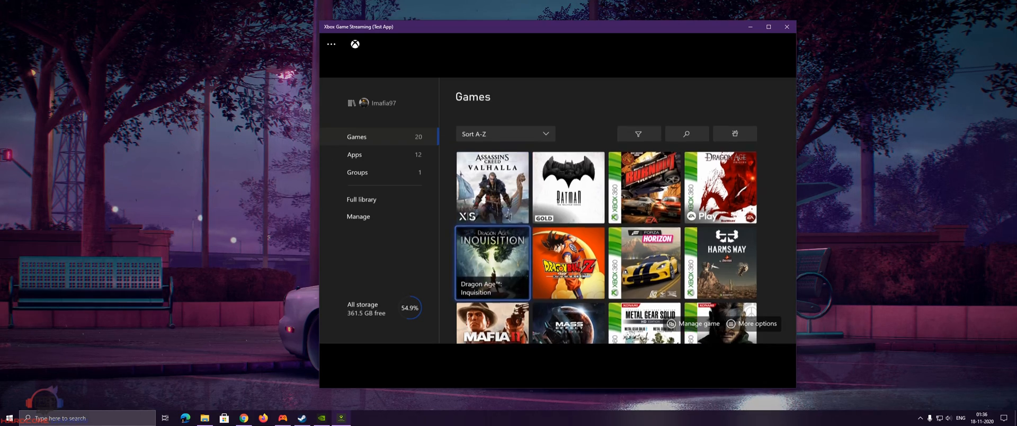
scroll("down", 3)
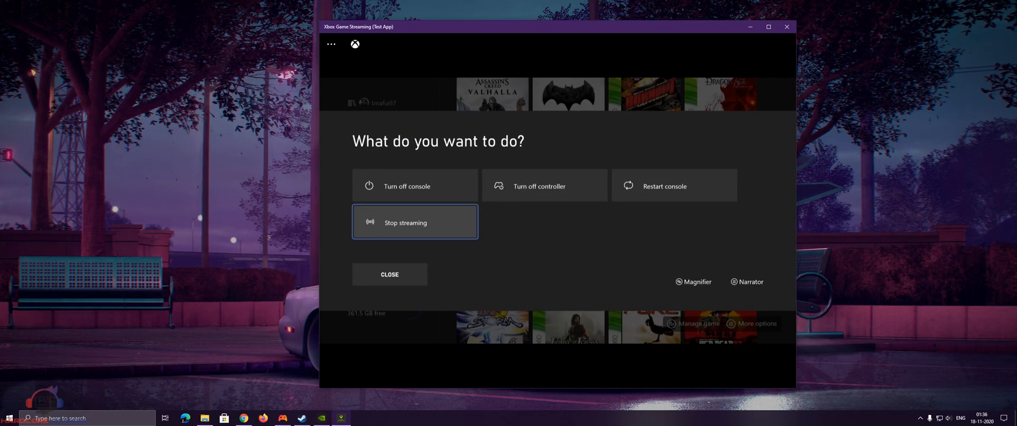
left_click(413, 222)
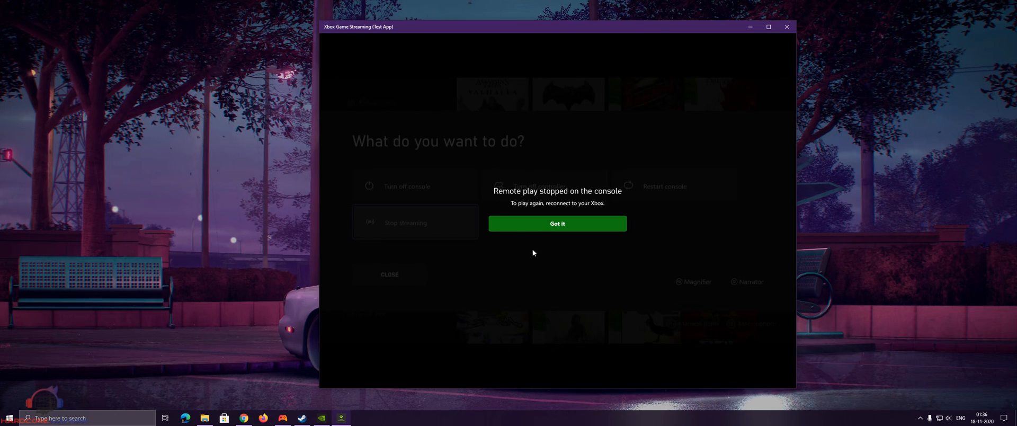
left_click(557, 223)
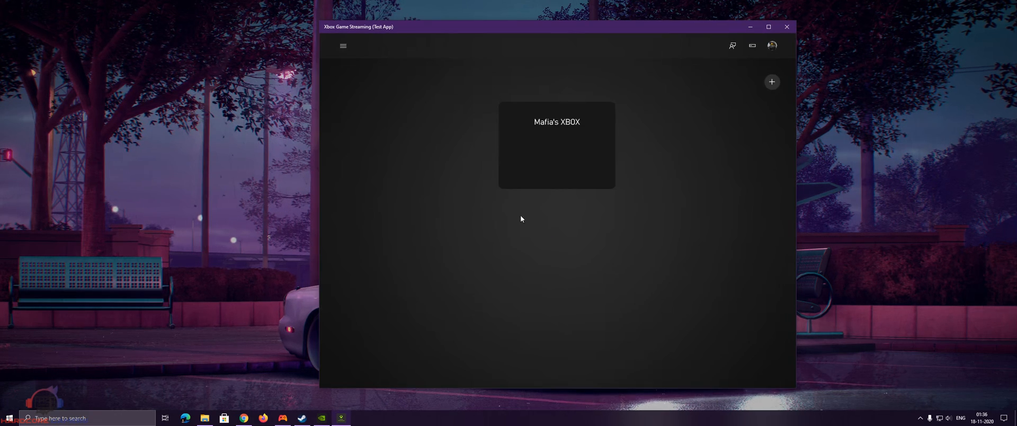
left_click(343, 46)
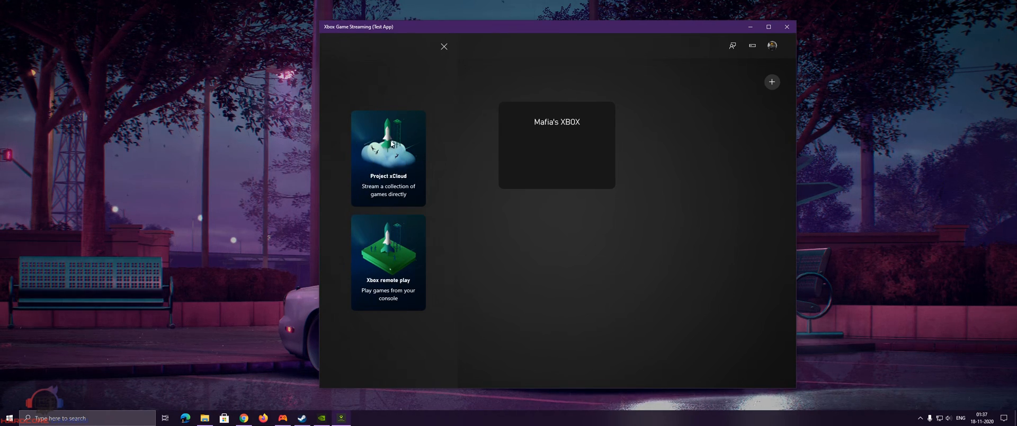
mouse_move(383, 109)
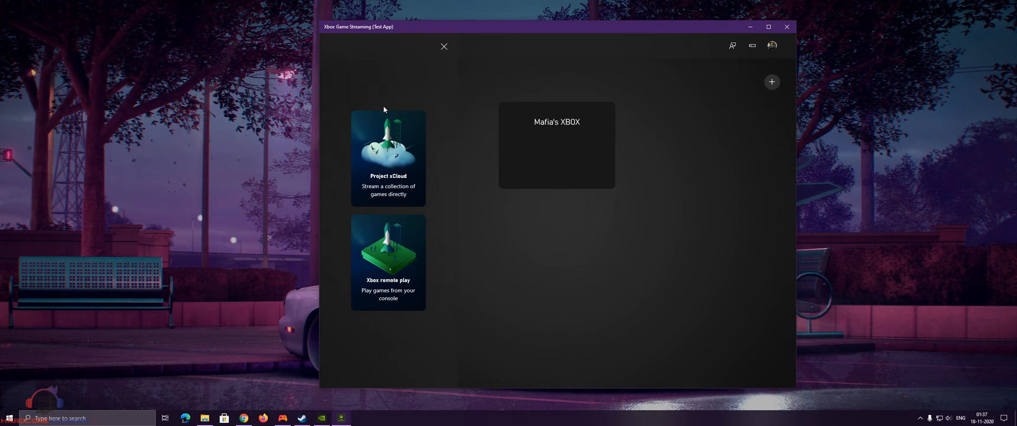
mouse_move(433, 115)
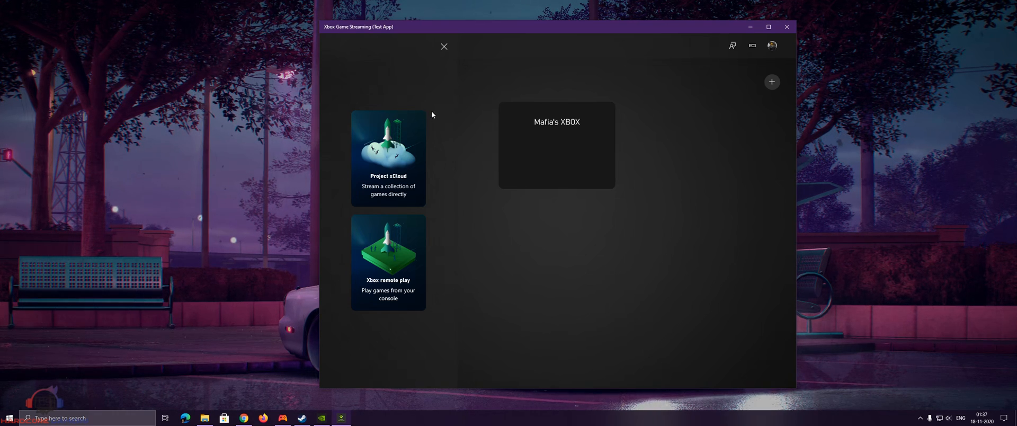
mouse_move(427, 132)
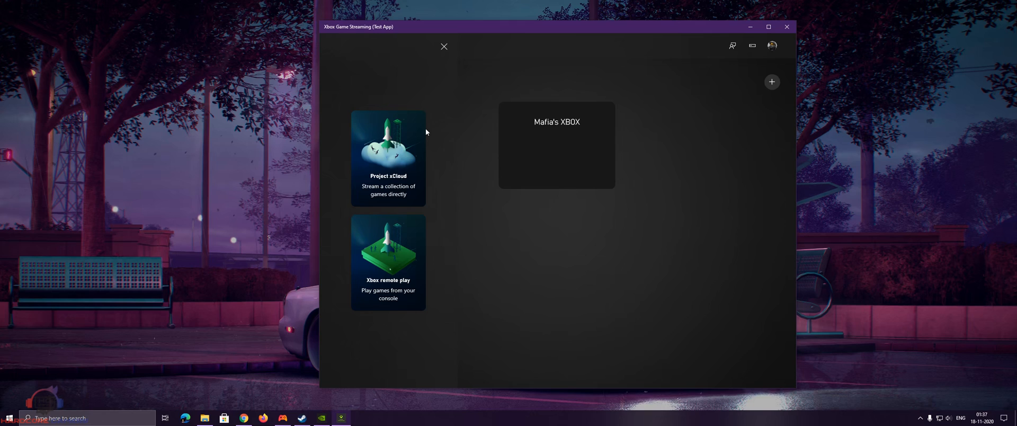
mouse_move(535, 182)
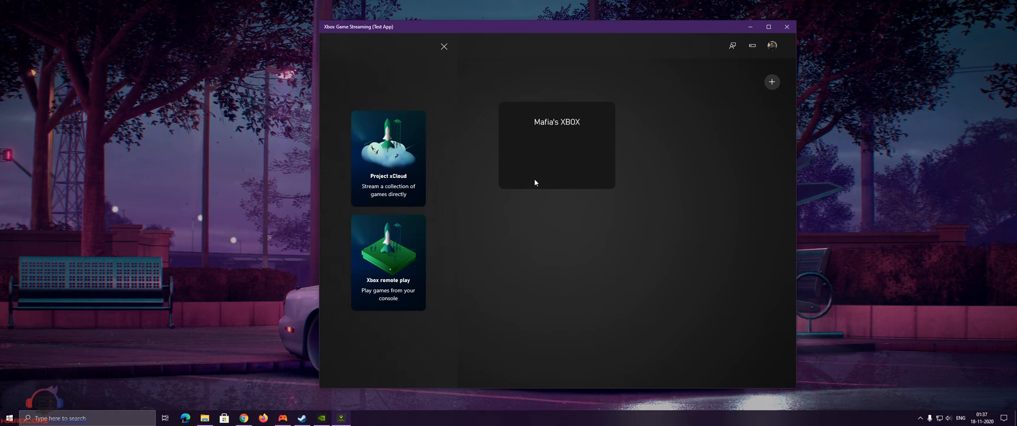
mouse_move(512, 180)
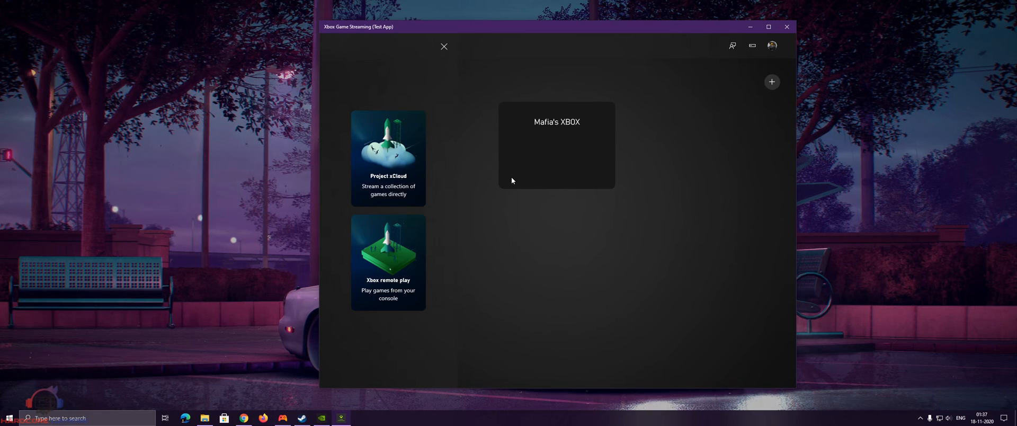
mouse_move(509, 189)
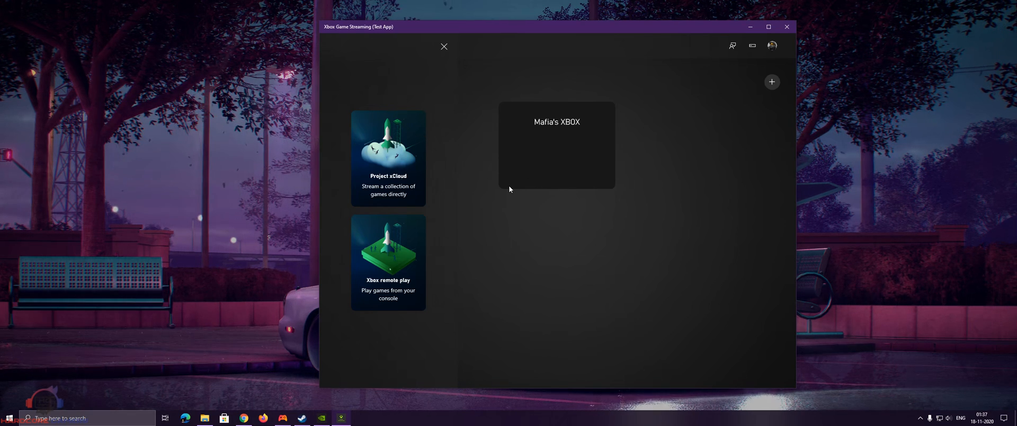